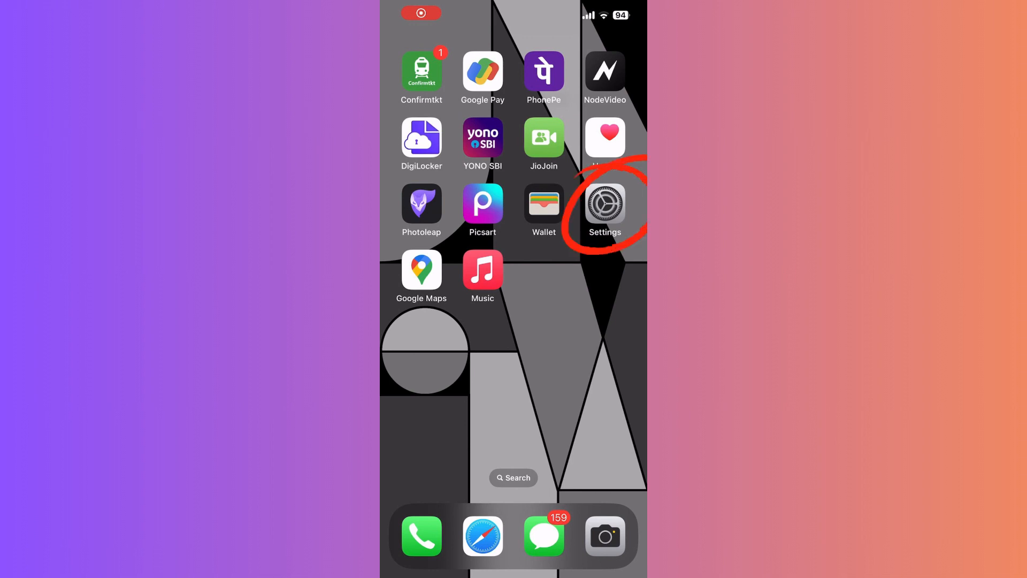
Step: Launch Settings from the Home Screen and scroll to the top of its list
click(604, 205)
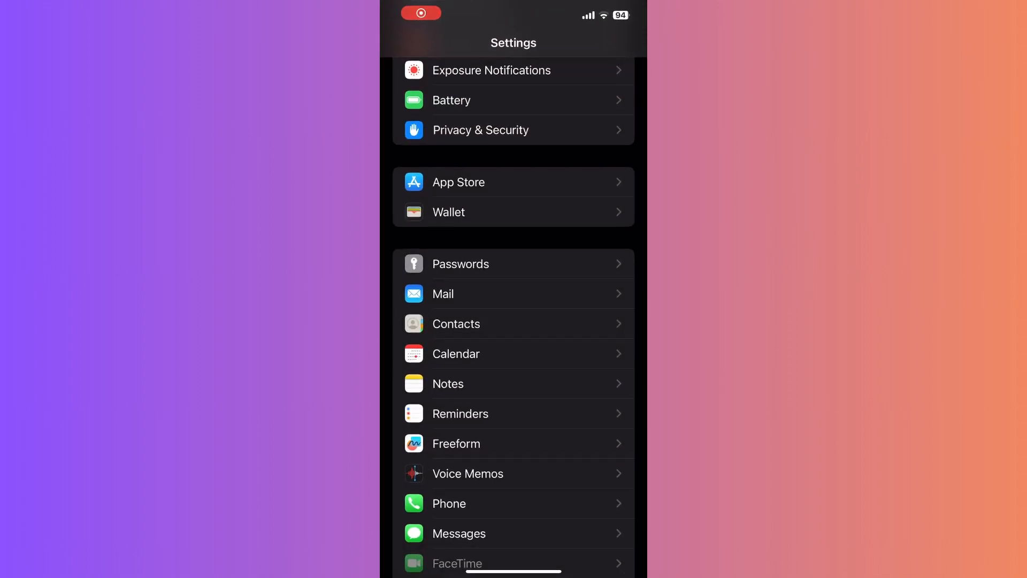
scroll(up, 3)
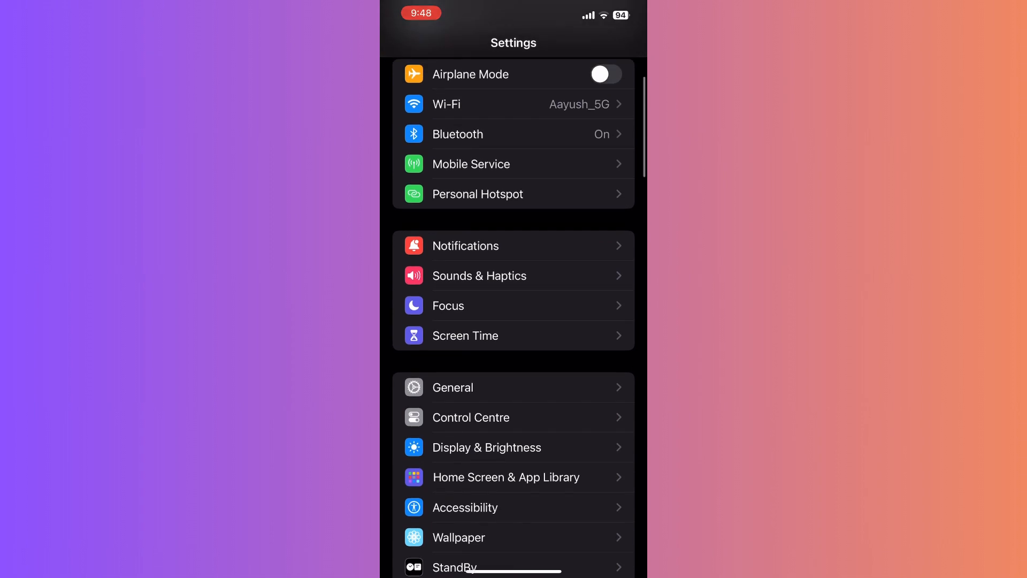